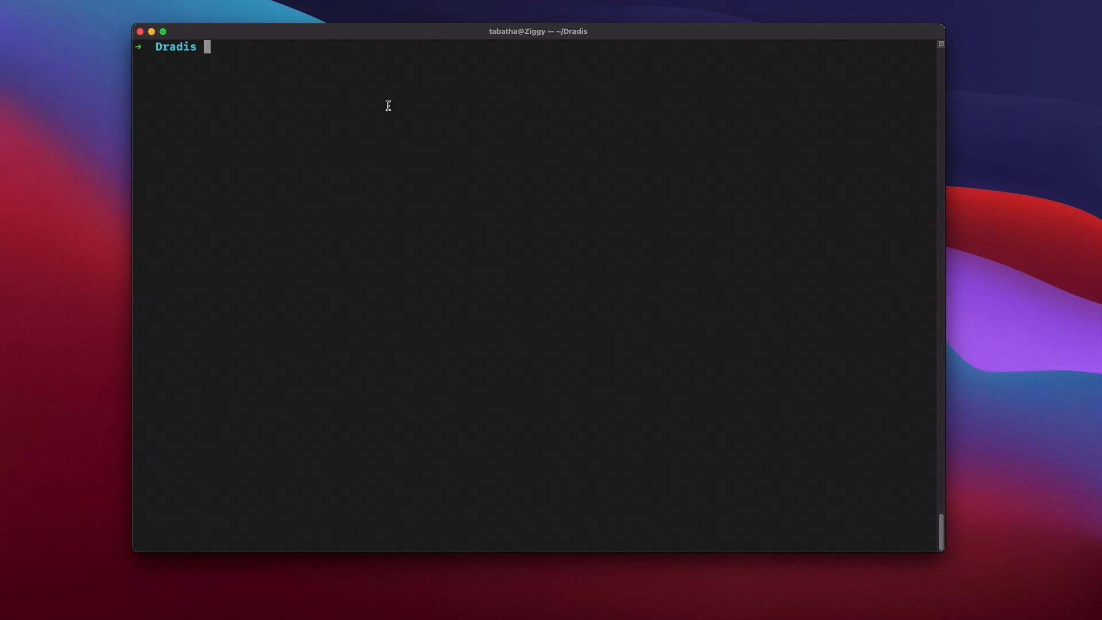
Step: Run git clone of the dradis-ce repository from GitHub into a local folder
text(git clone https://github.com/dradis/dradis-ce.git)
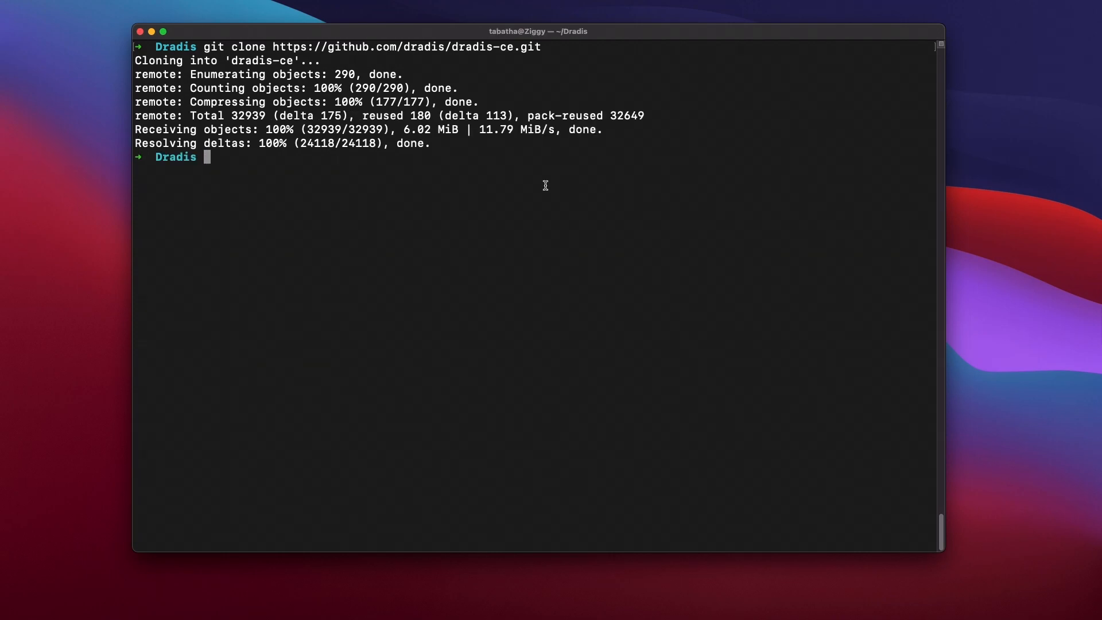
Step: Change into dradis-ce, run setup with sample data and start ./bin/rails server
text(cd)
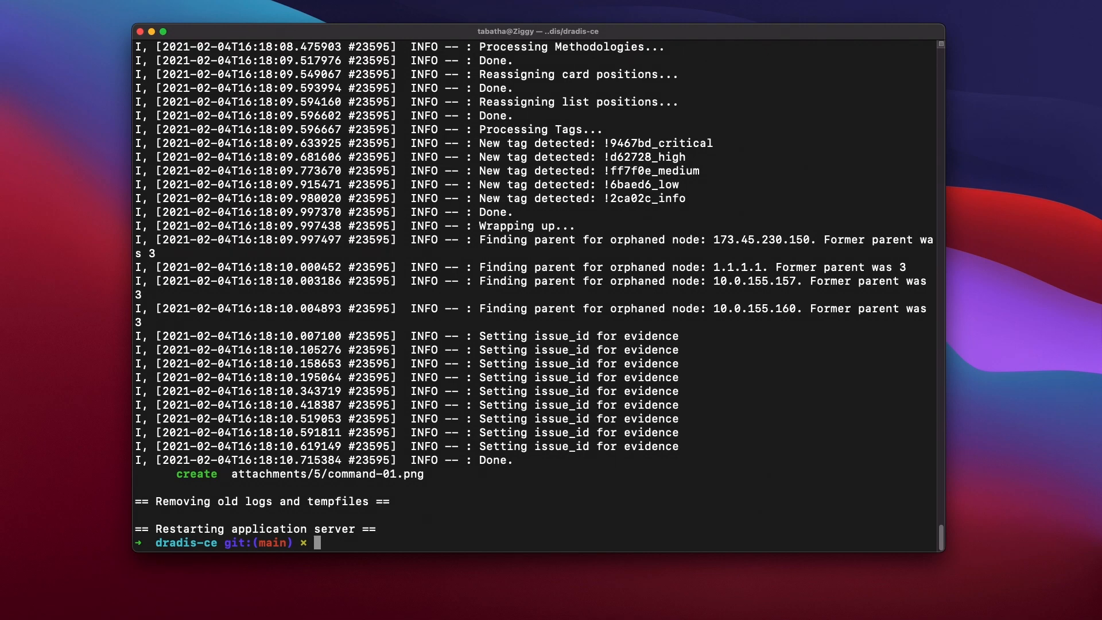
text(./bin/rails server)
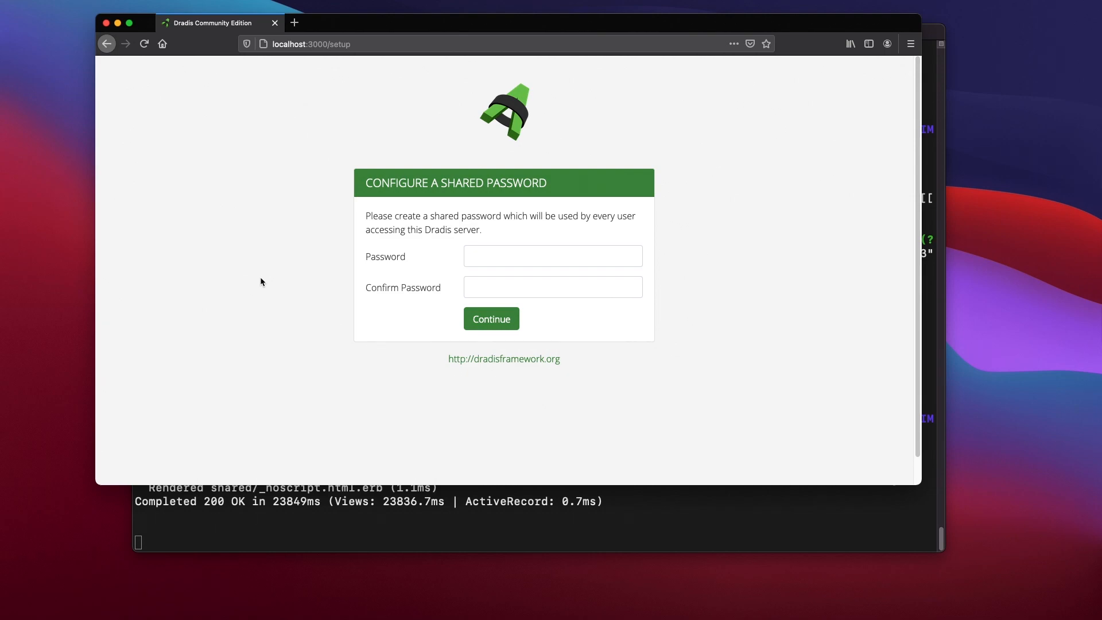
Step: Save a new shared password, then log in with username and password to reach the dashboard
text(••)
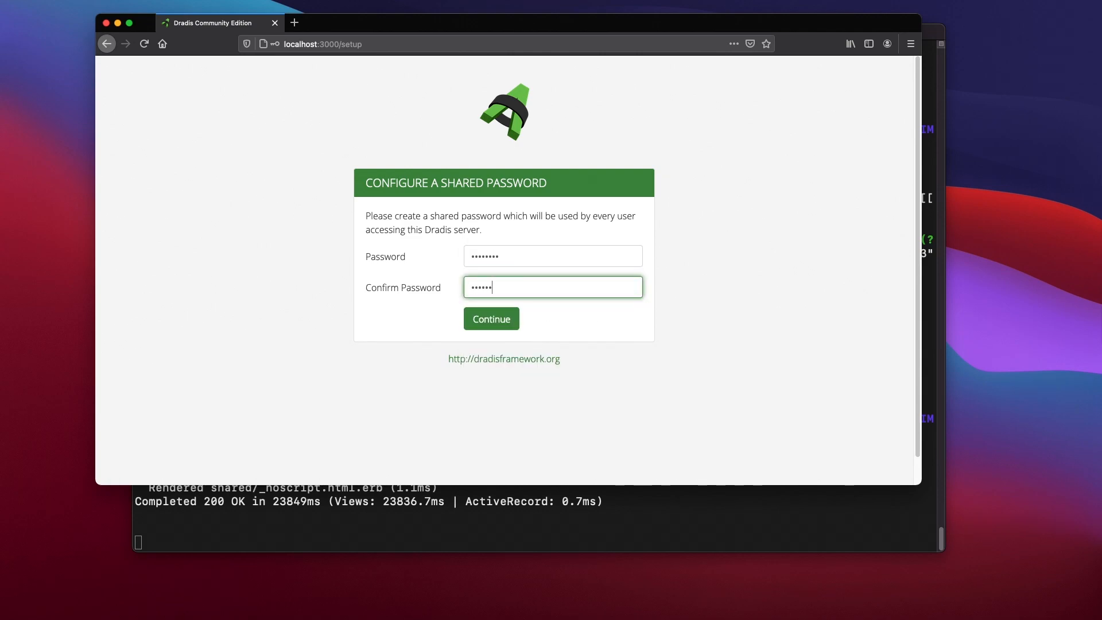
click(491, 319)
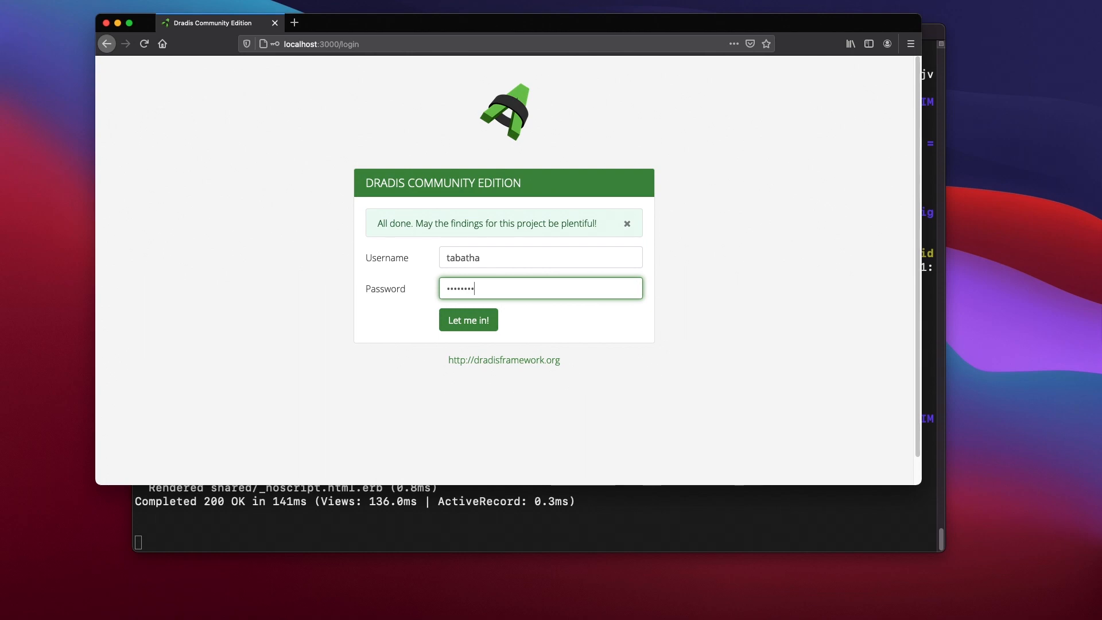
click(468, 319)
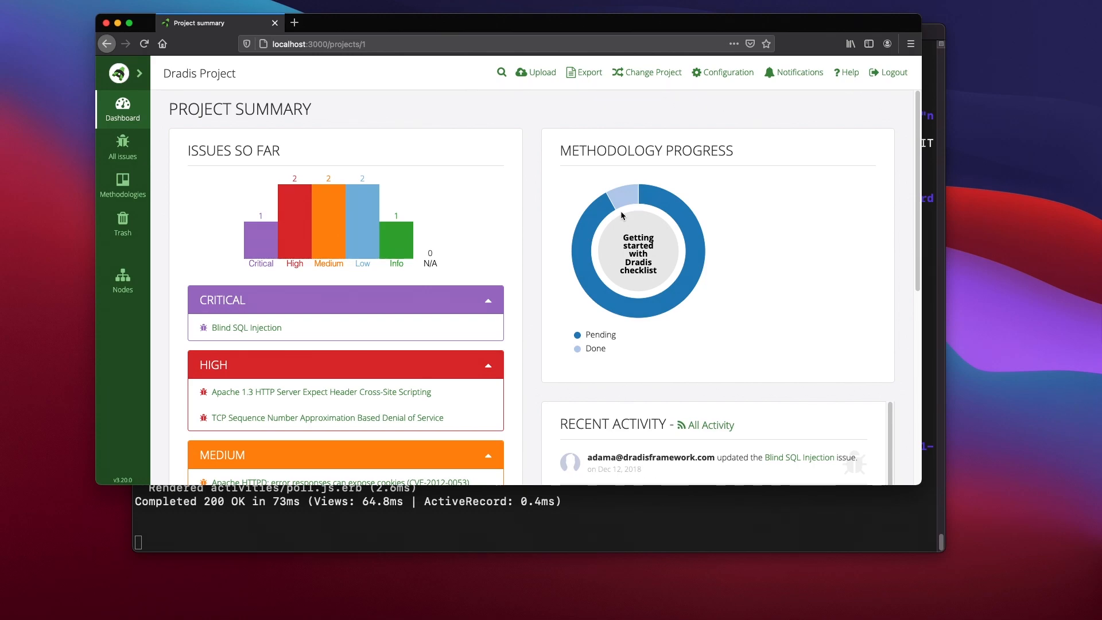
mouse_move(610, 211)
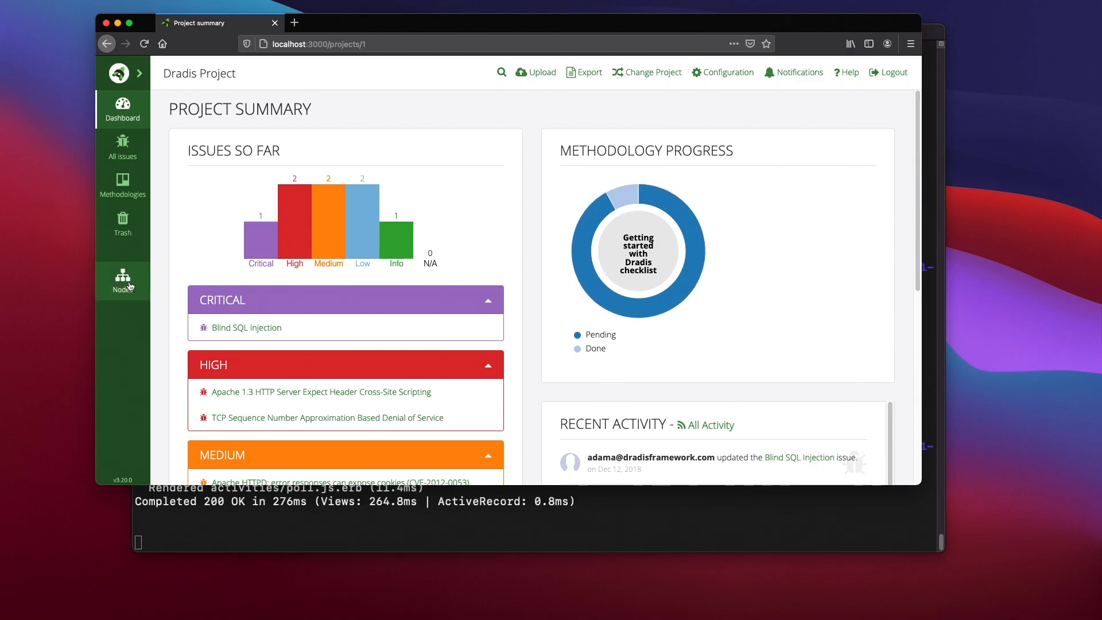
Step: Expand Nodes in the sidebar and show the '0.- Start Here' node's notes list
click(121, 280)
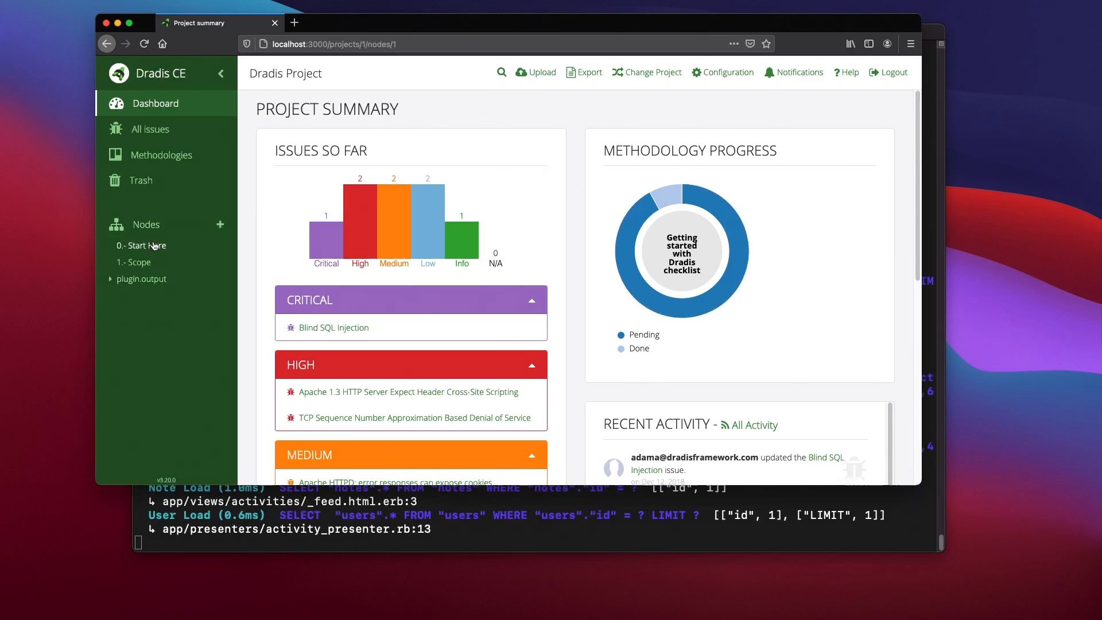
click(143, 246)
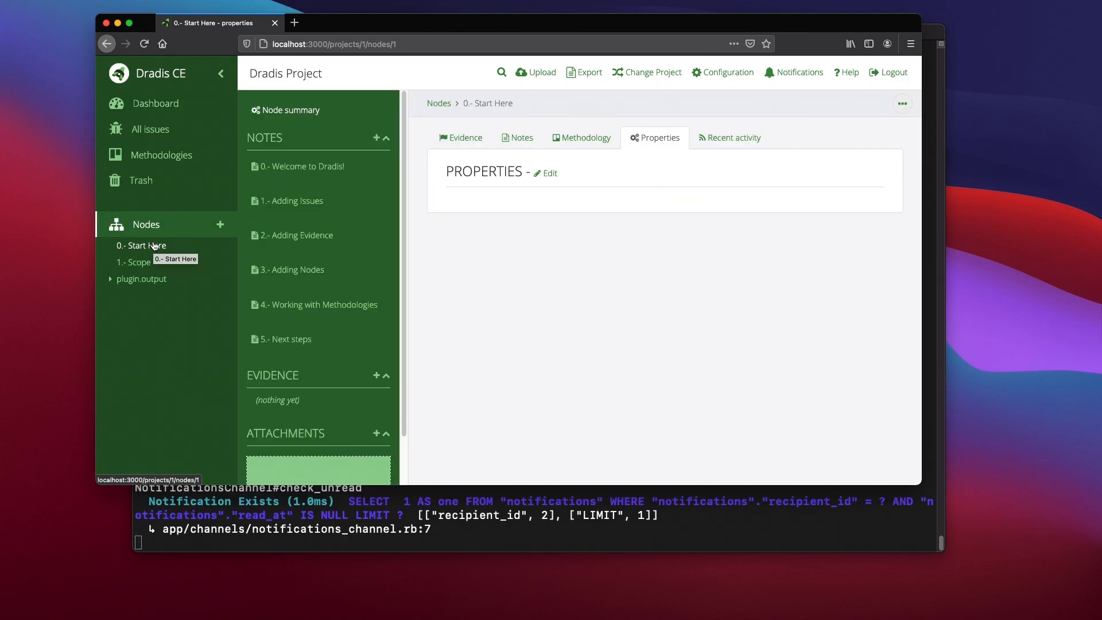
mouse_move(164, 357)
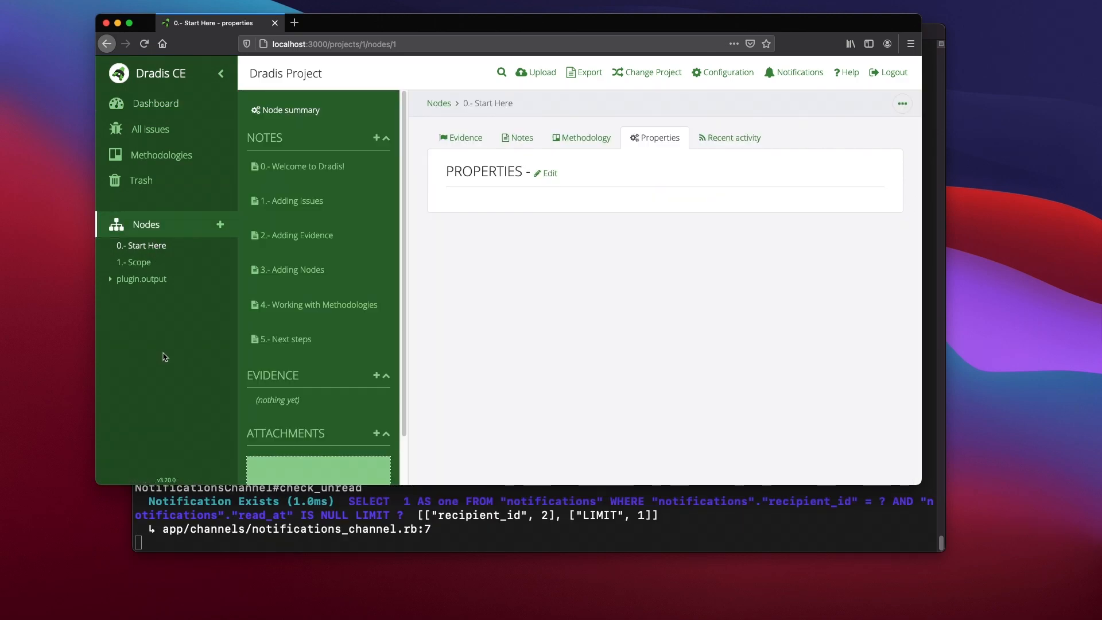